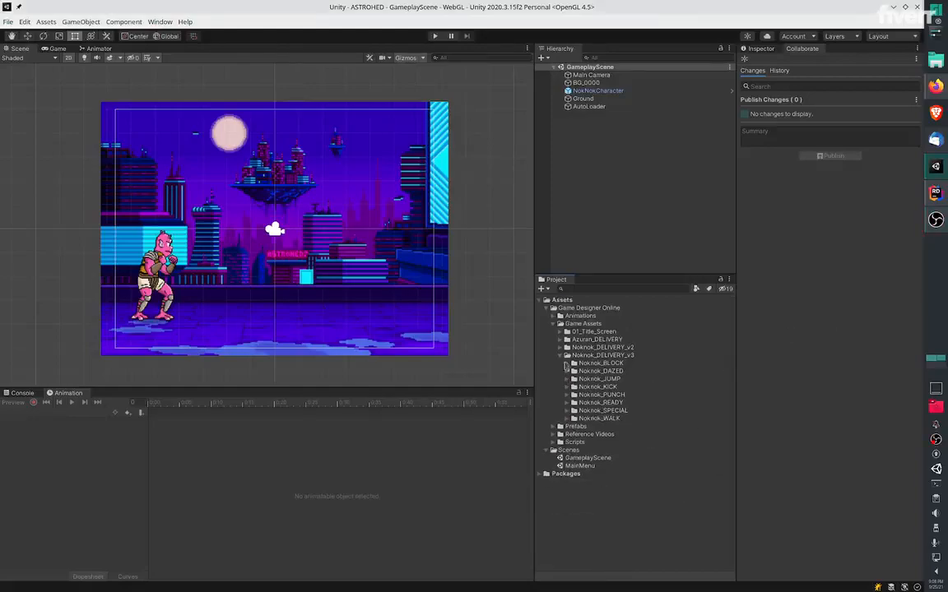
Open the MainMenu scene from the Project window's Scenes folder
left_click(560, 354)
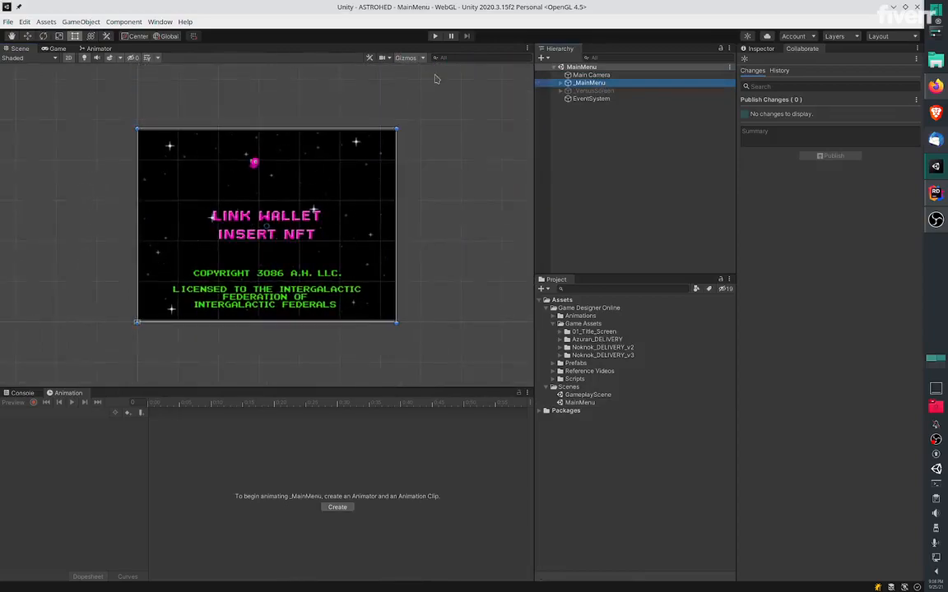
Show MainMenuScript.cs in Rider, leaving only the Unity Functions region expanded
left_click(589, 82)
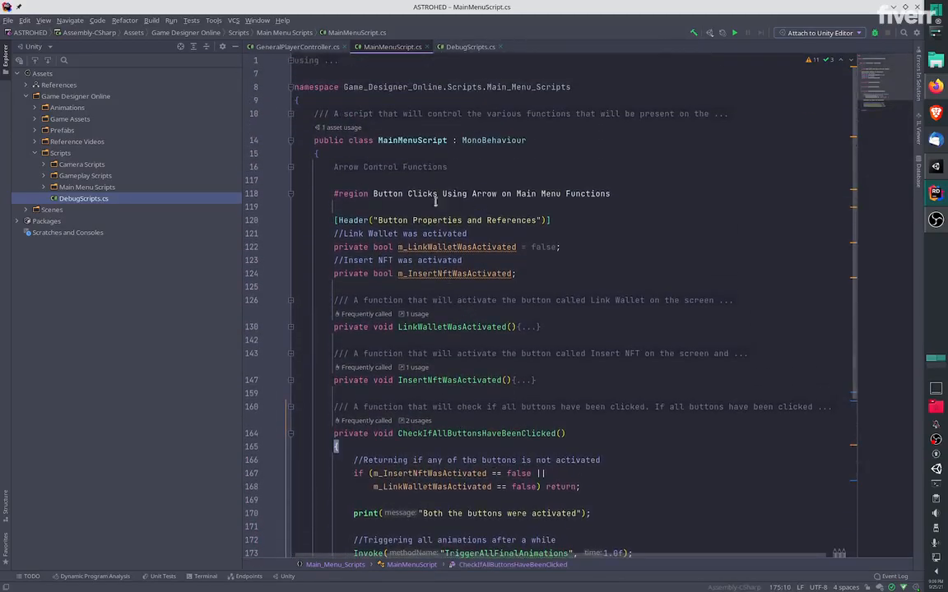
mouse_move(533, 331)
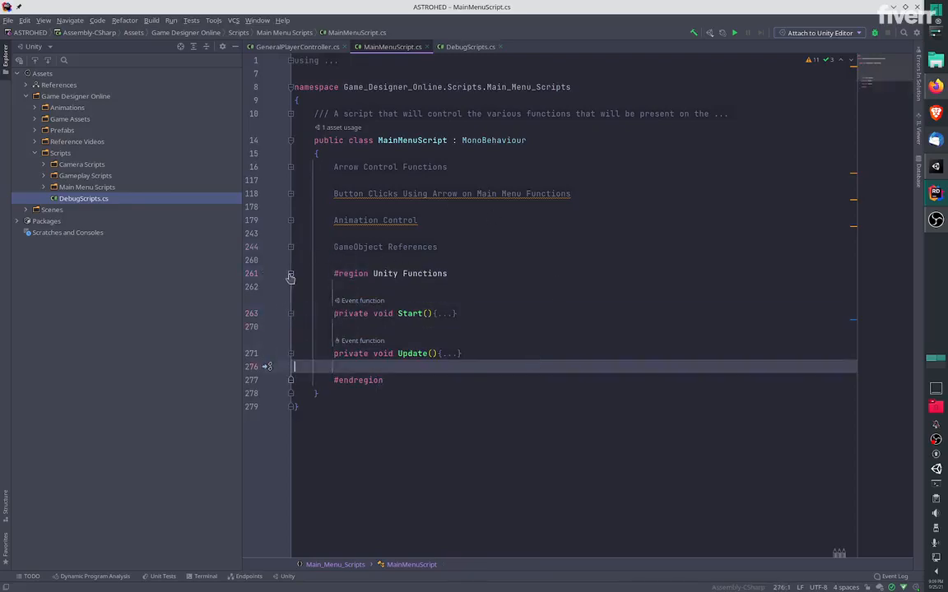
Inspect the _MainMenu object, then run the scene maximized on Play
left_click(291, 273)
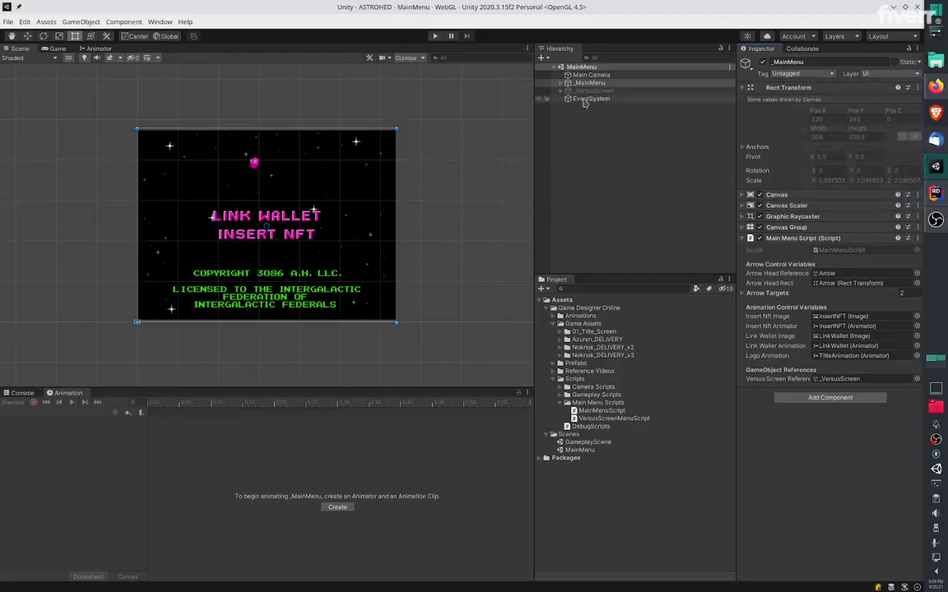
left_click(592, 75)
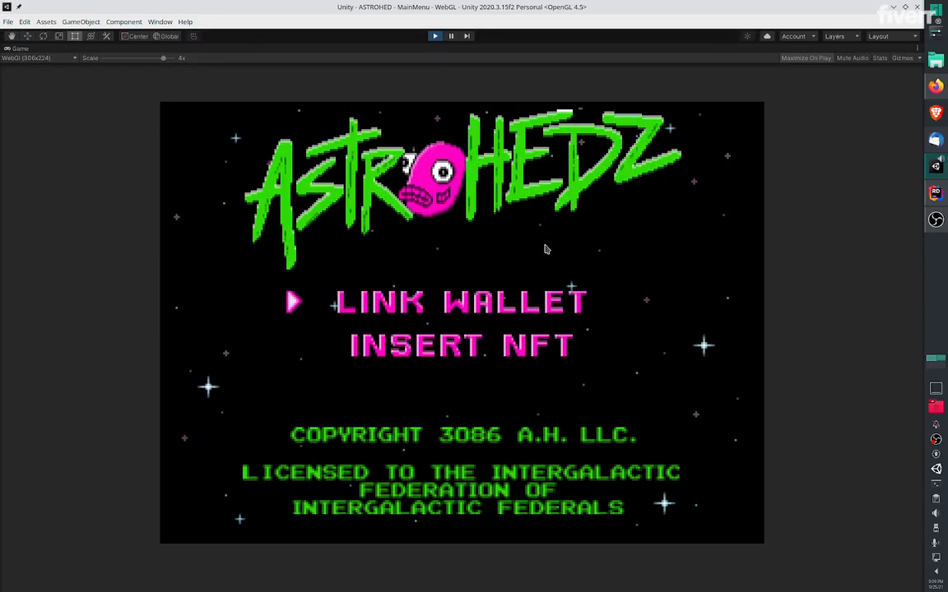
Trigger Link Wallet in the game, stop play mode, and inspect _MainMenu
left_click(461, 302)
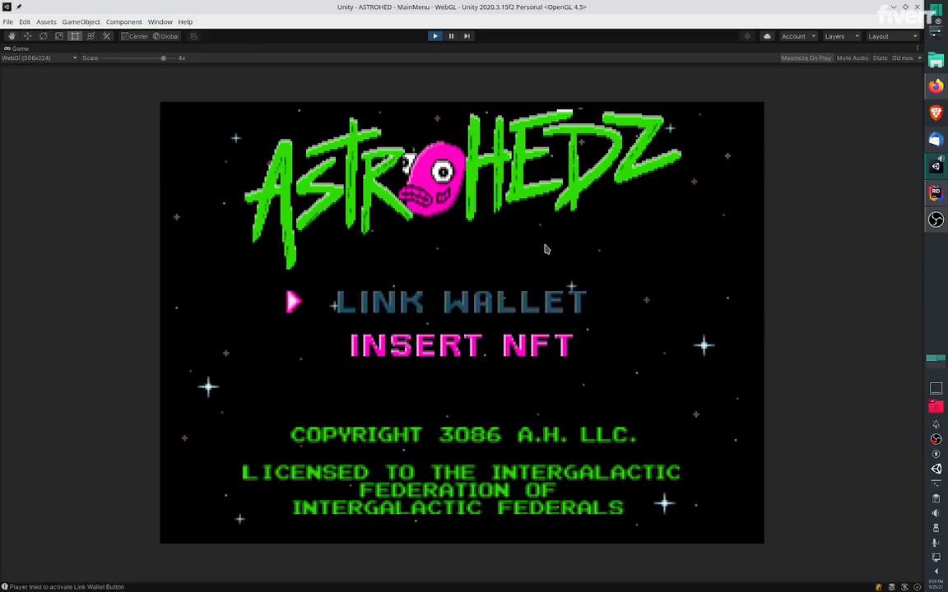
left_click(435, 35)
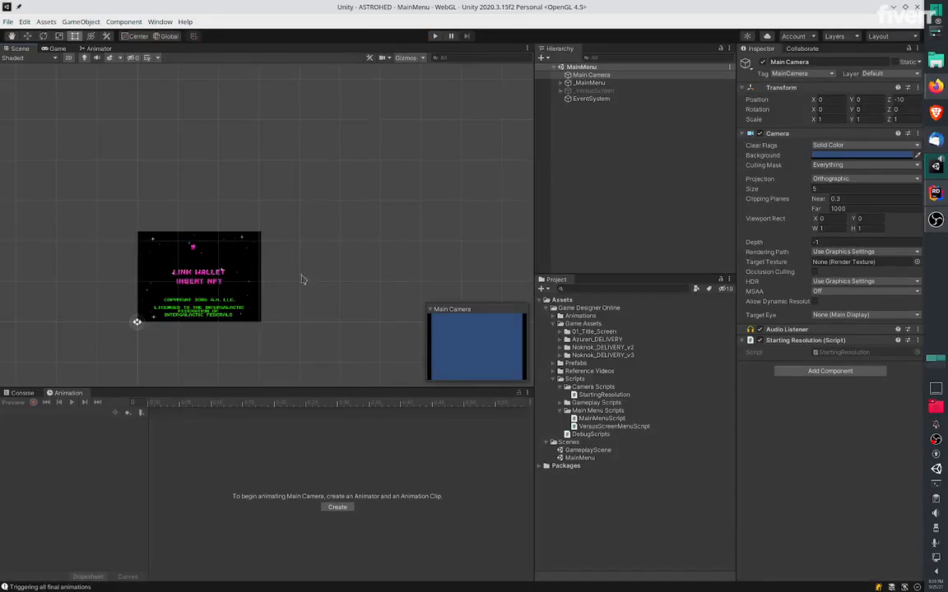
left_click(589, 83)
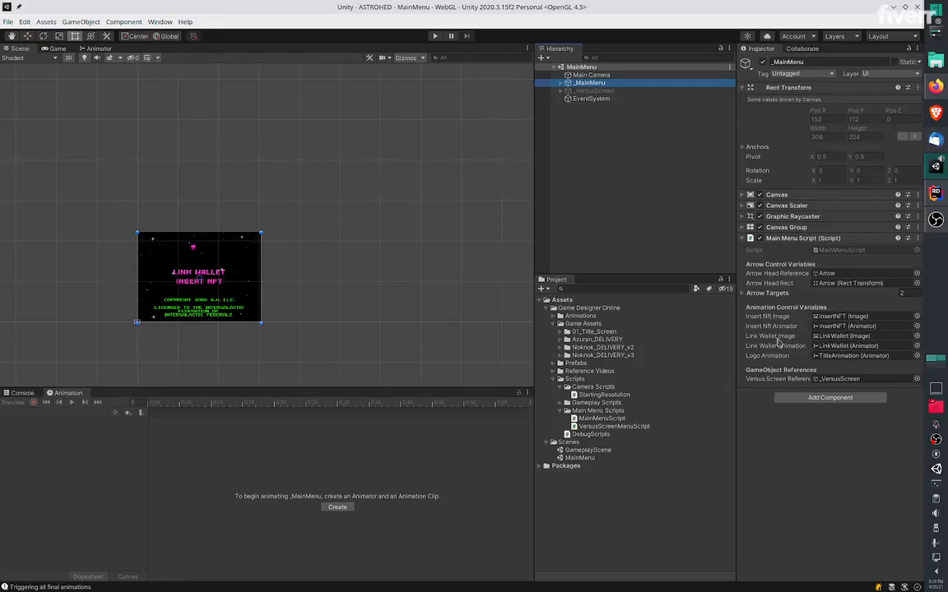
Inspect TitleAnimation, StarsBackground, LinkWallet, Main Camera, then the _VersusScreen object
left_click(561, 83)
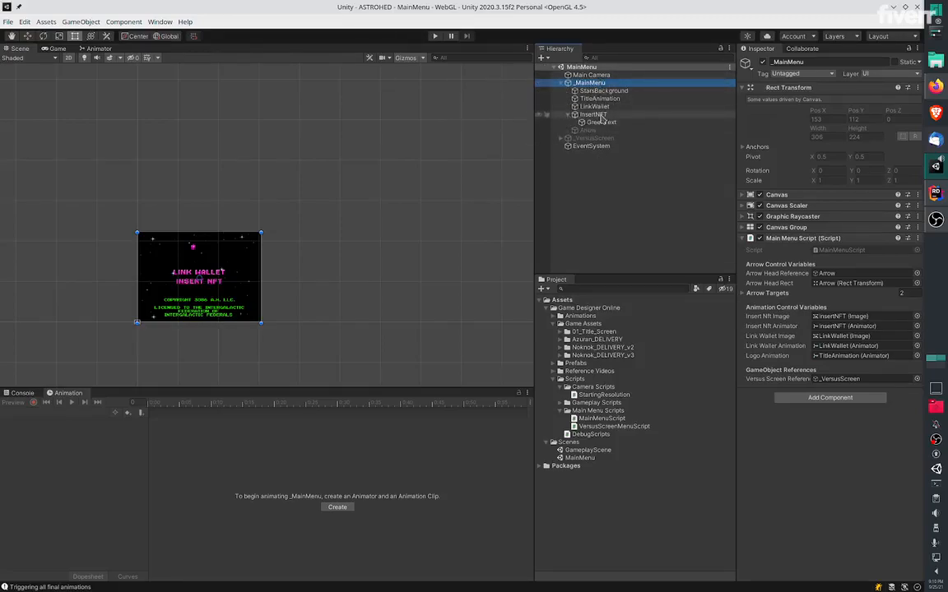
left_click(600, 98)
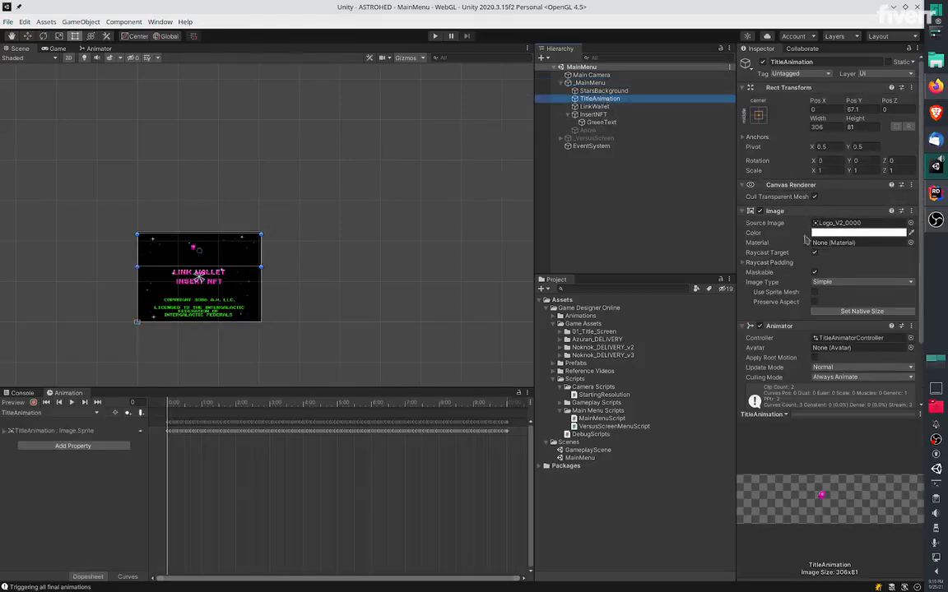
left_click(605, 91)
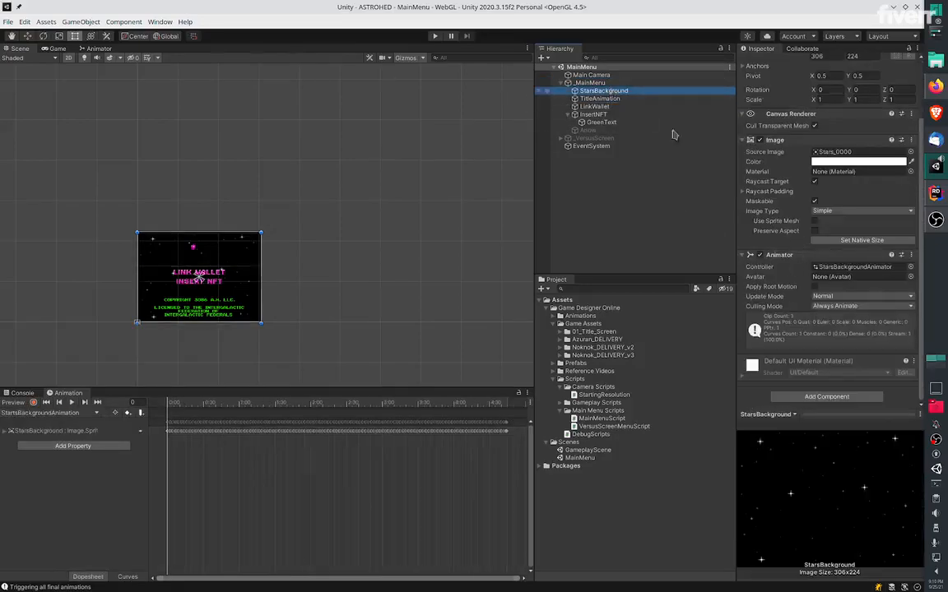
left_click(595, 106)
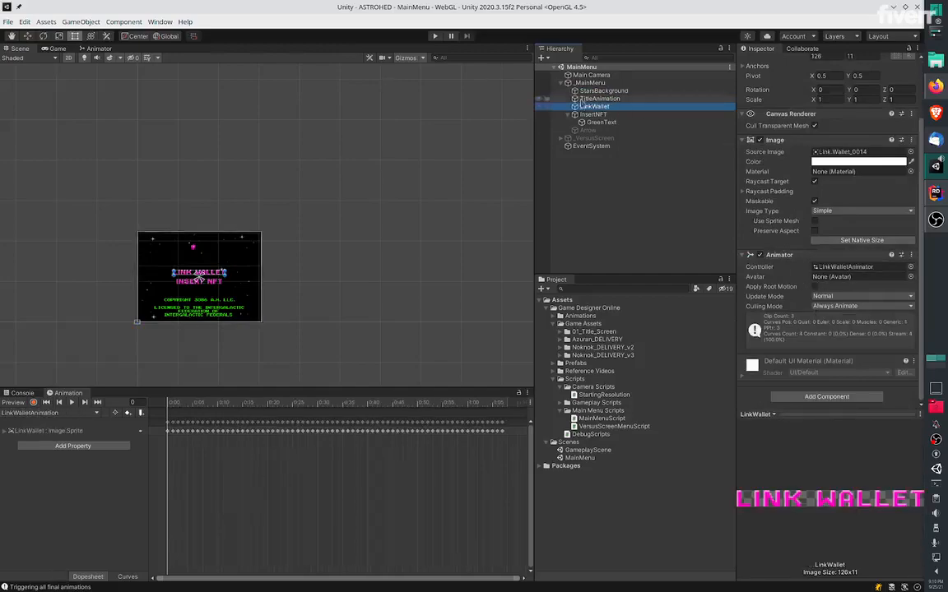
left_click(590, 74)
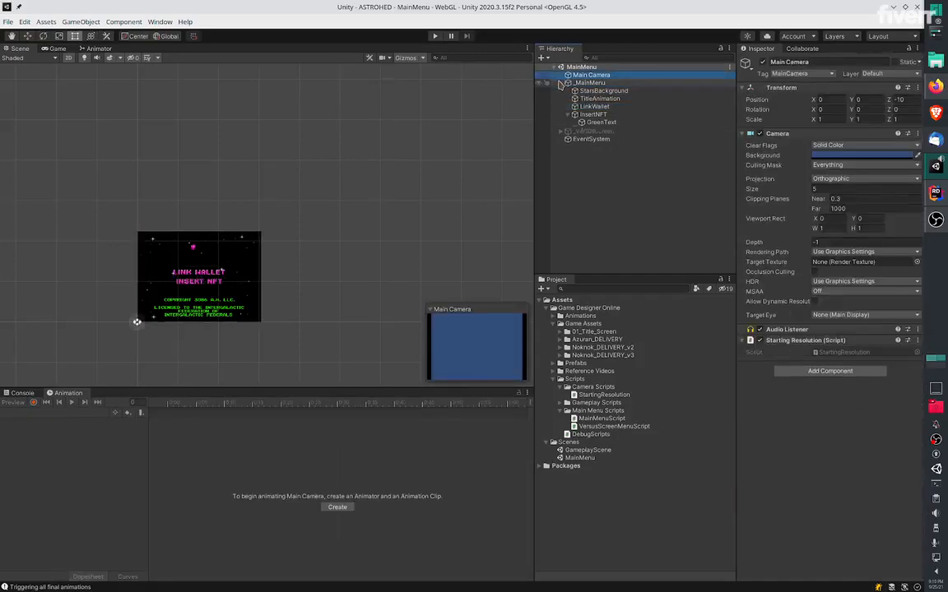
left_click(592, 90)
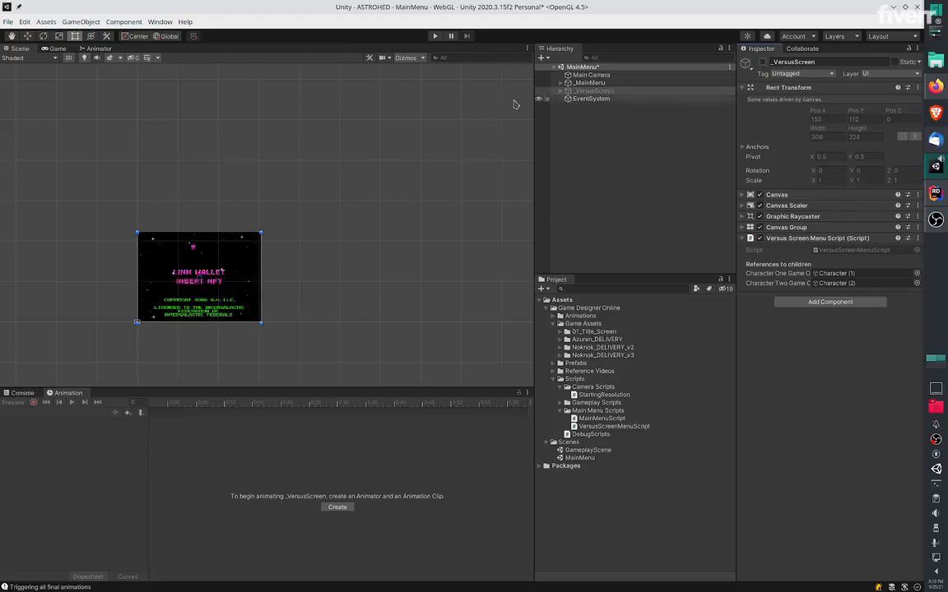
left_click(594, 91)
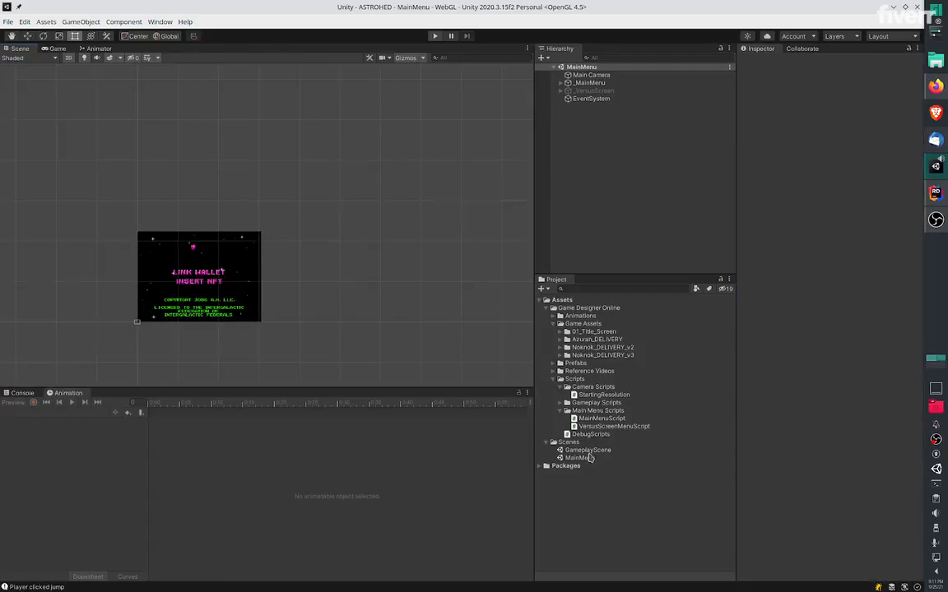
Open GameplayScene and select NokNokCharacter to reach its GeneralPlayerController script
double_click(588, 451)
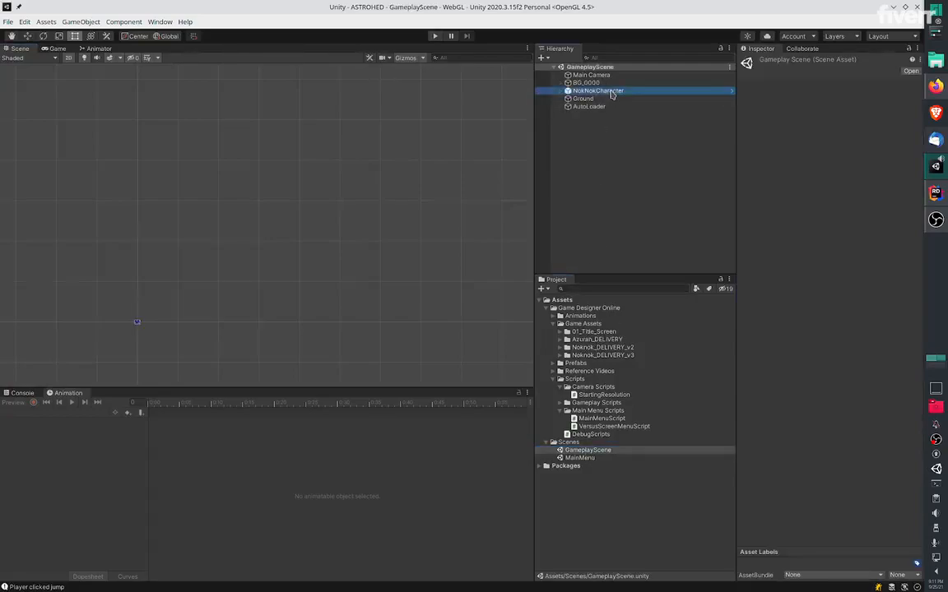
left_click(598, 91)
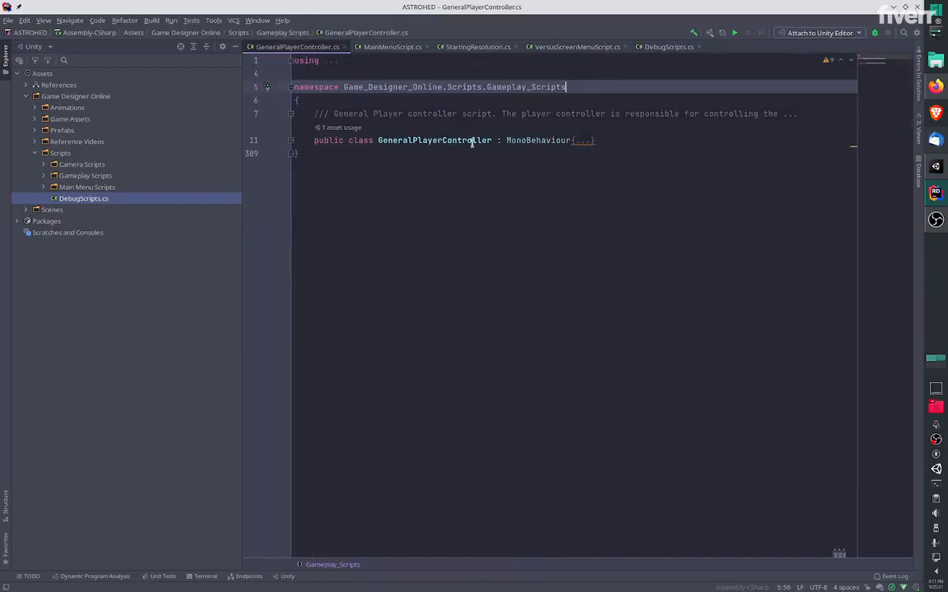
Expand Input Functions and Player Movement Functions, then select lines 194–232
left_click(291, 140)
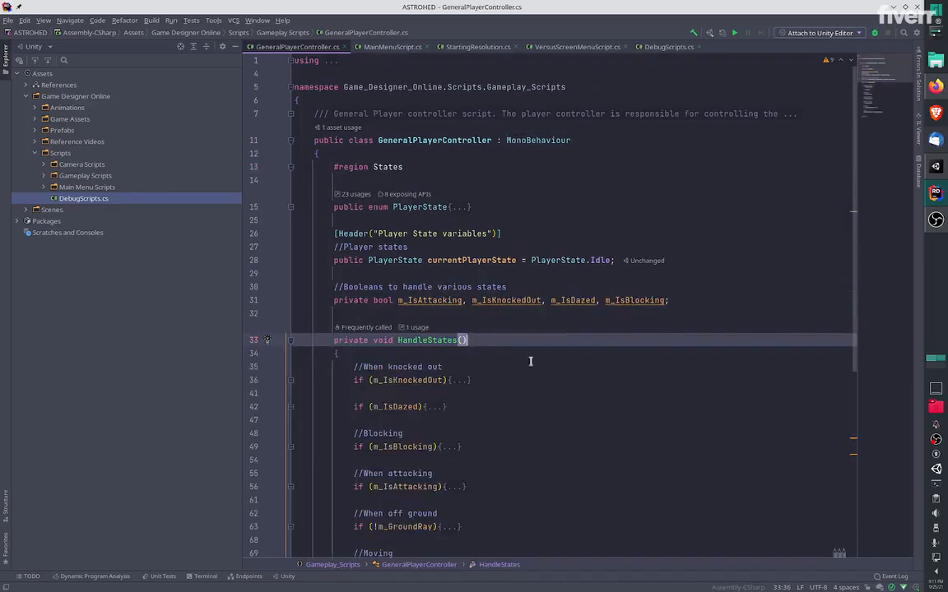
scroll("down", 3)
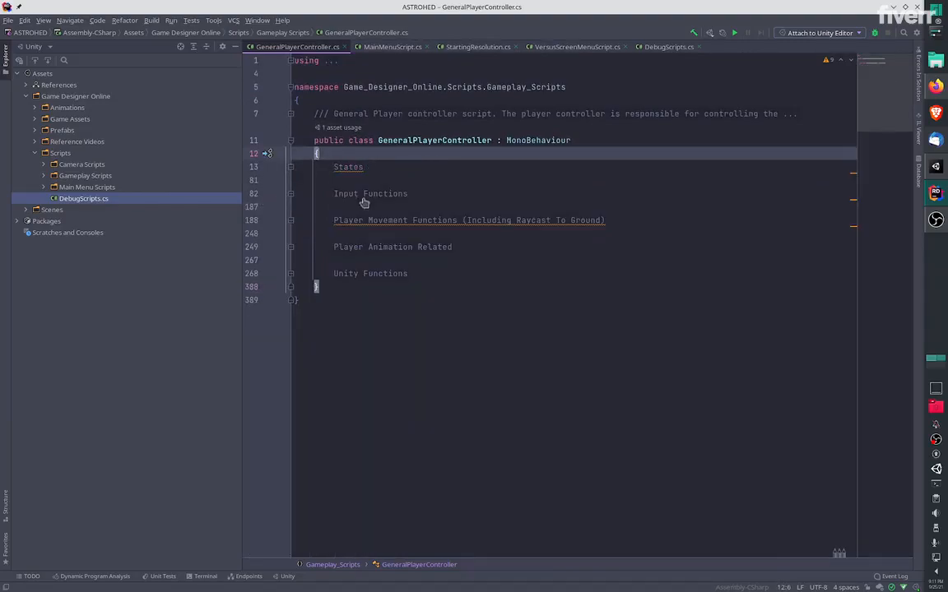
left_click(291, 154)
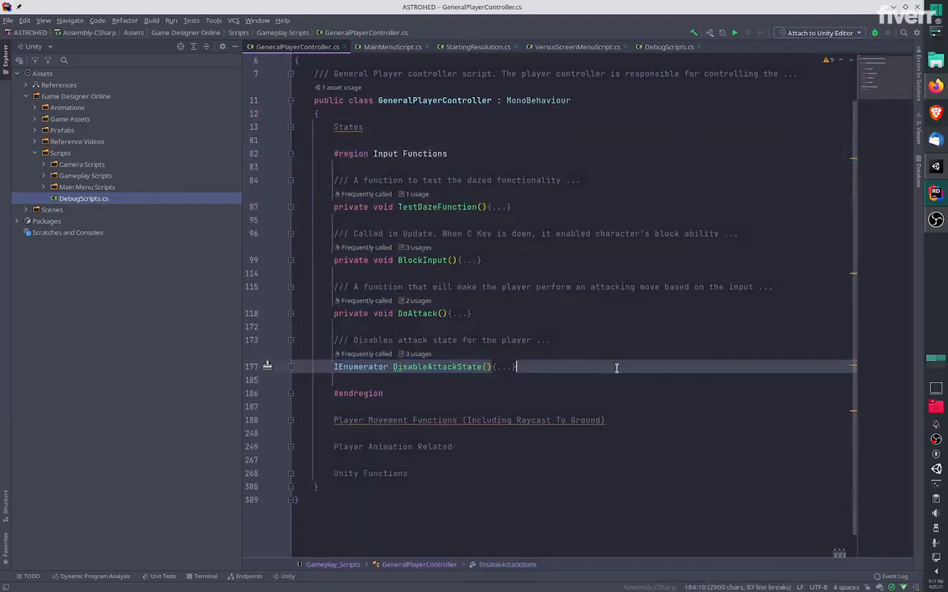
left_click(291, 194)
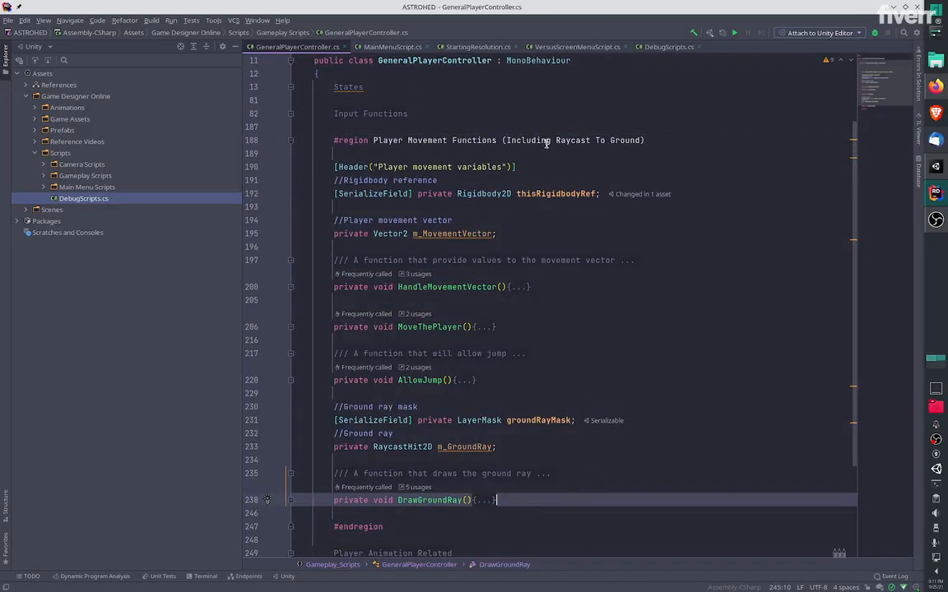
left_click_drag(334, 219, 489, 447)
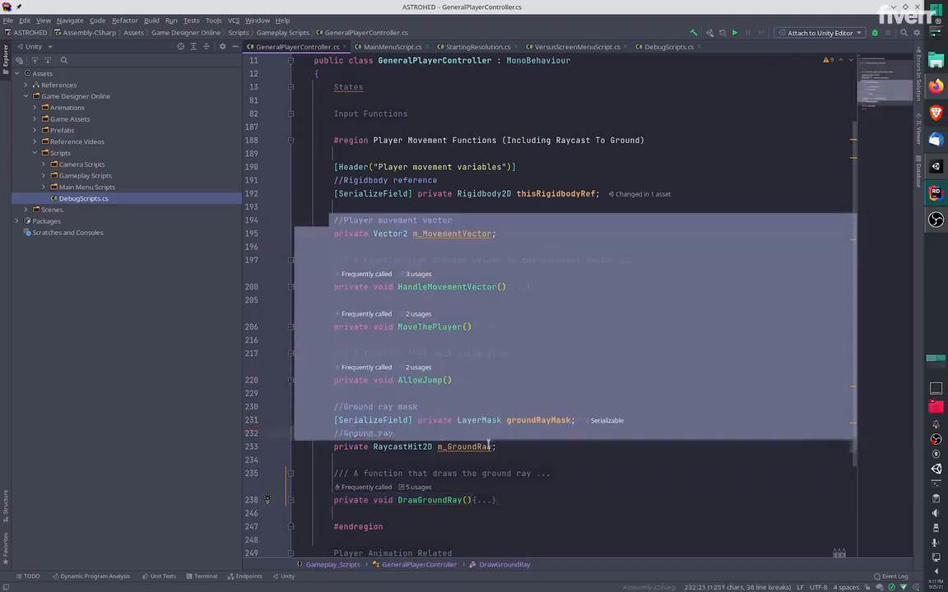